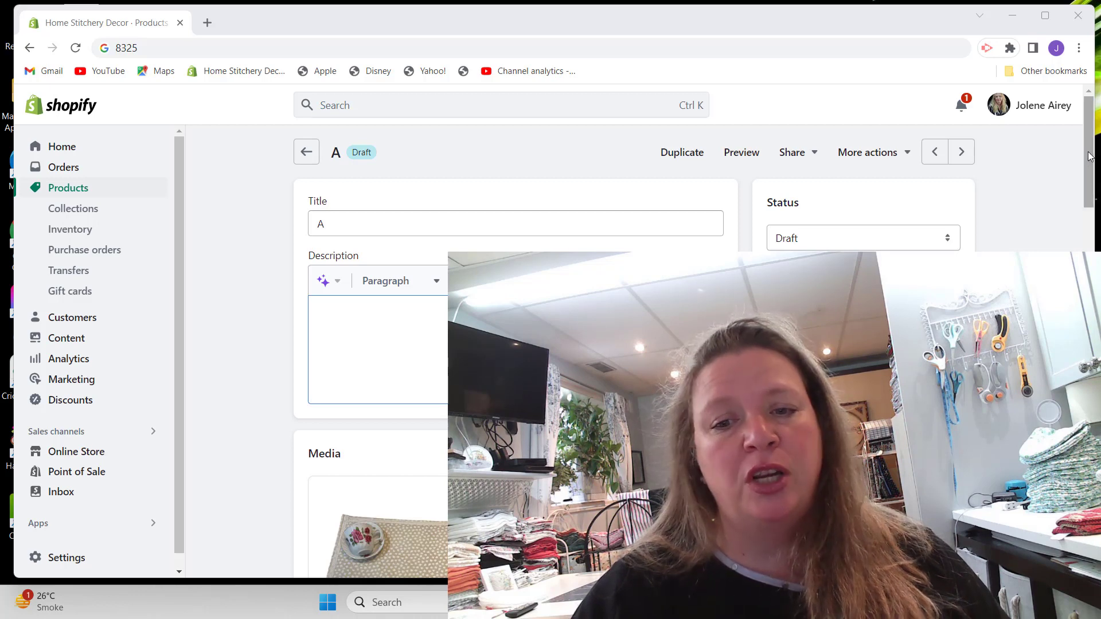
Step: Reach Tailwind Ghostwriter's AI writing tools and bring up the Shopify Listing generator form
scroll(down, 3)
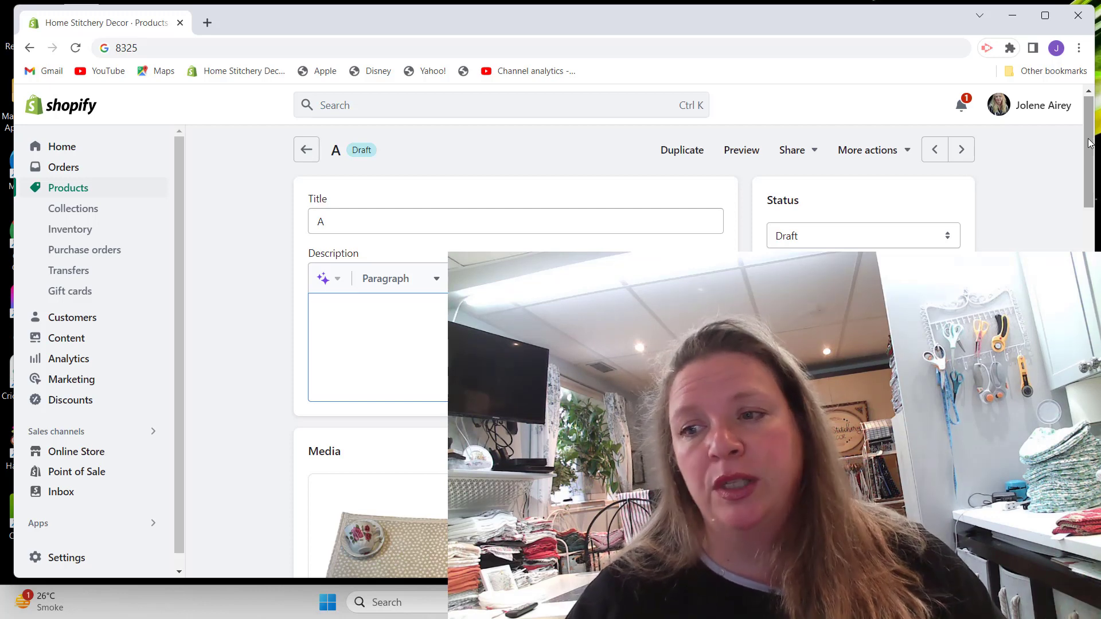
scroll(down, 3)
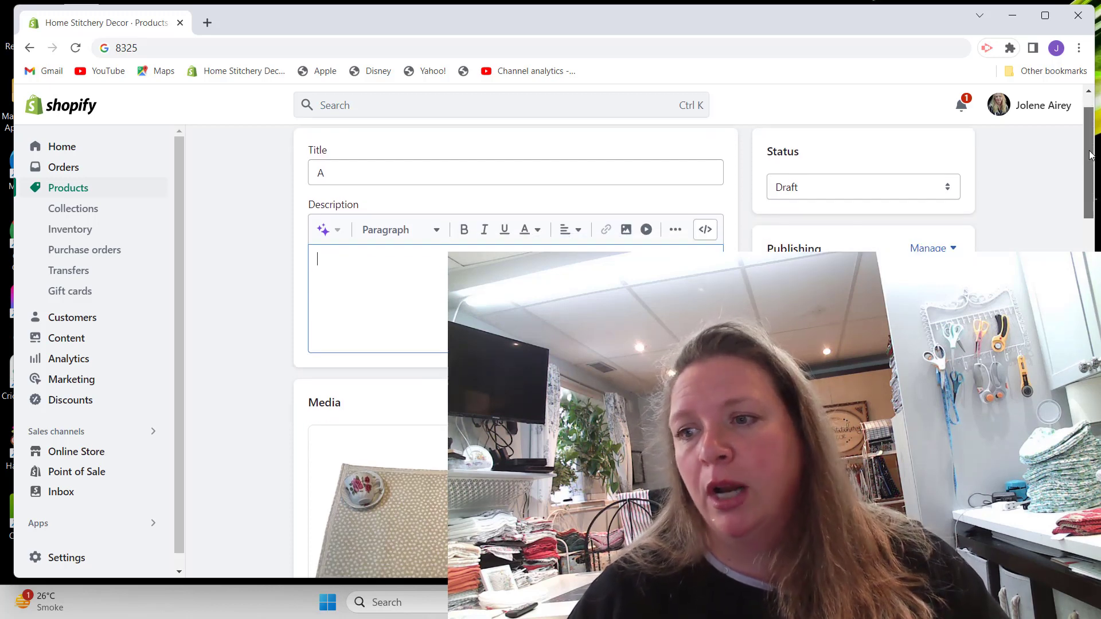
scroll(down, 3)
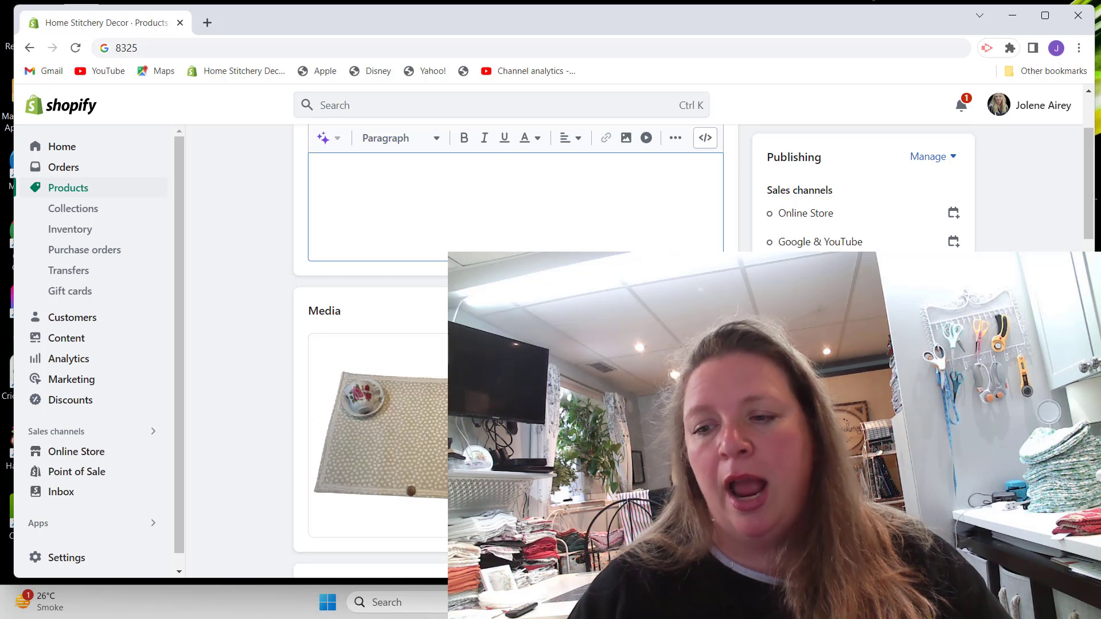
click(318, 167)
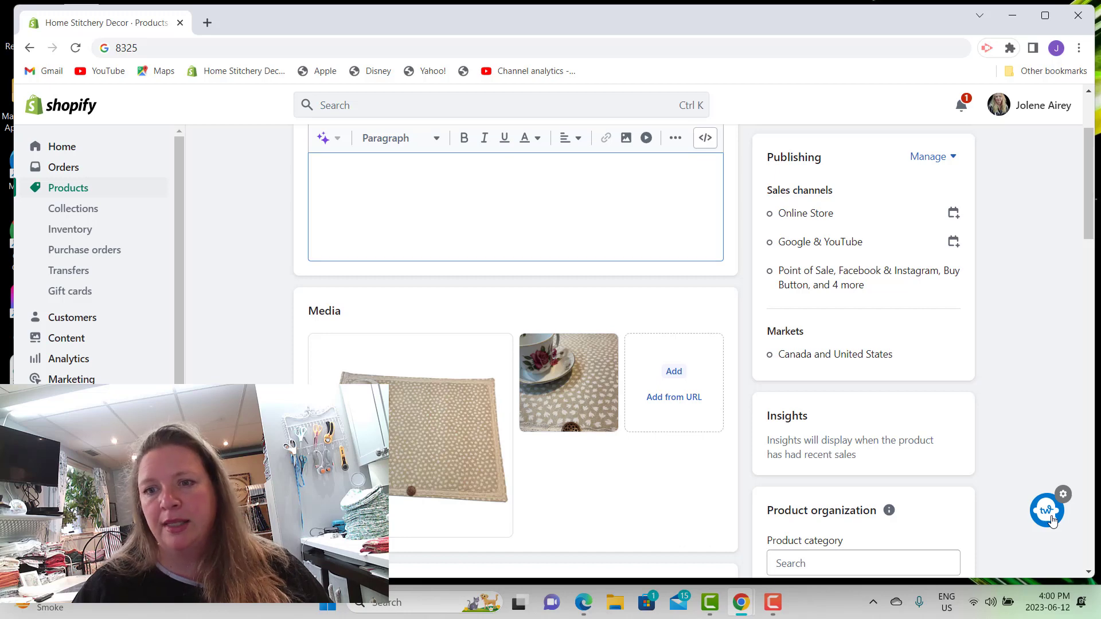
click(1047, 510)
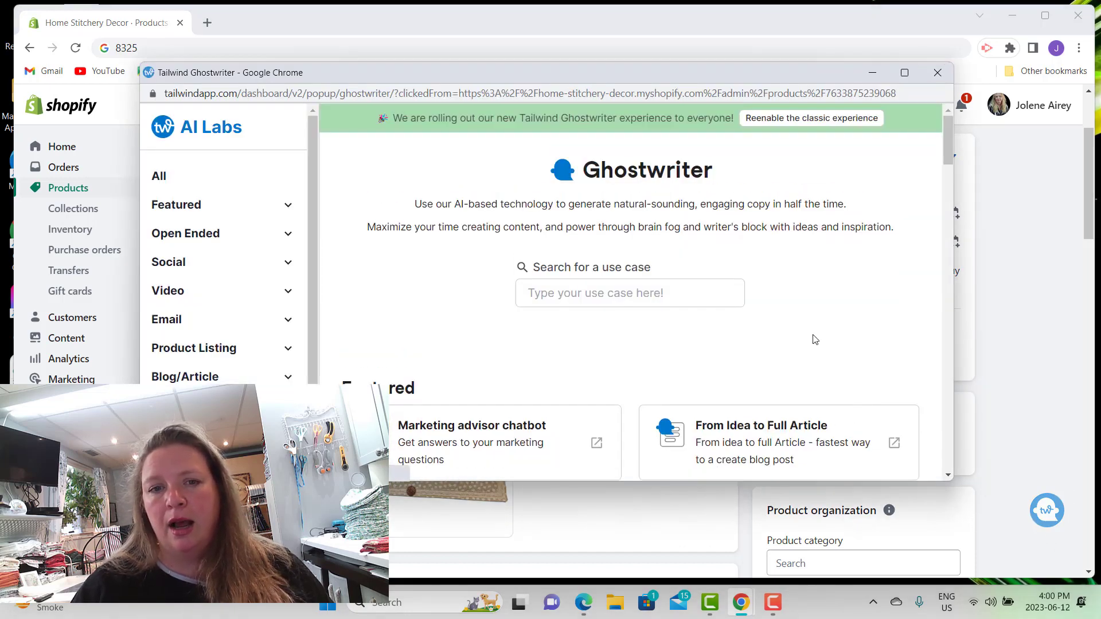
mouse_move(927, 186)
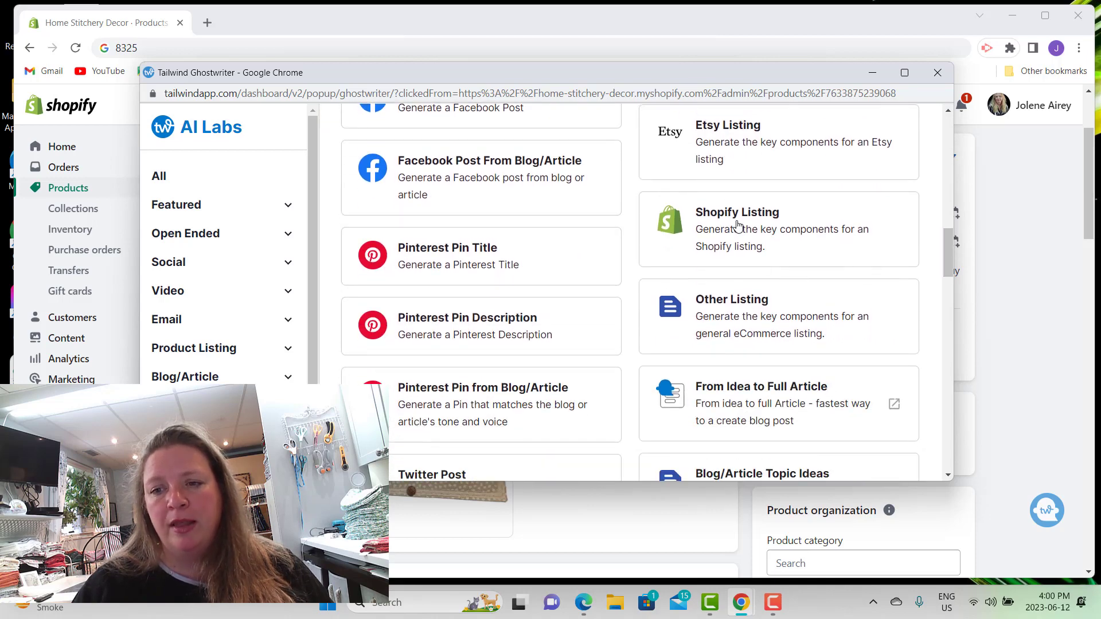
click(736, 228)
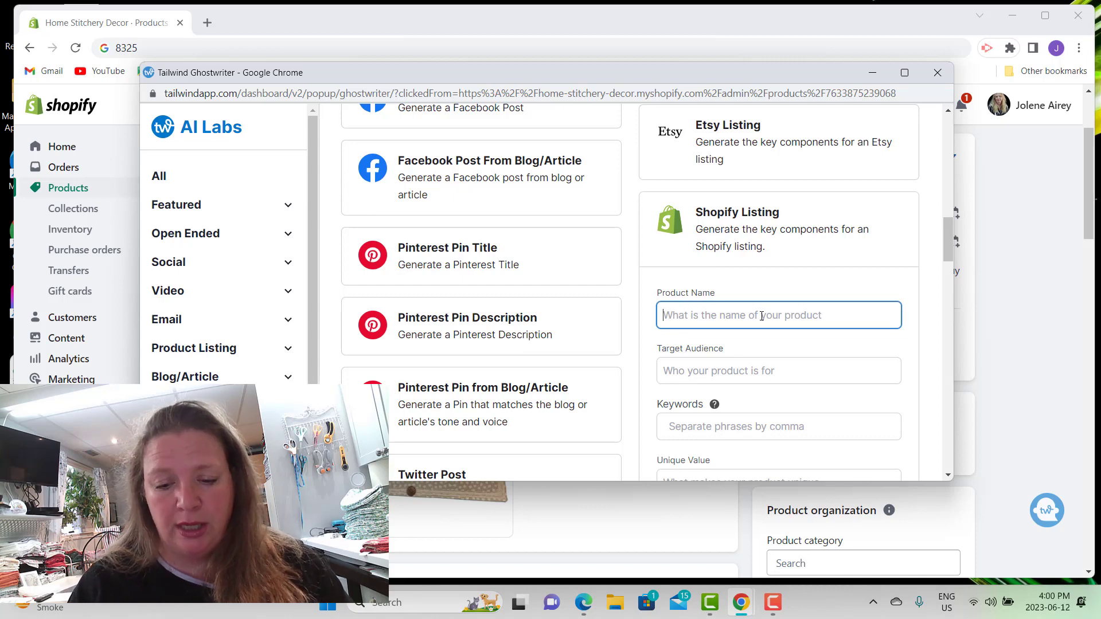
Step: Fill in kitchen dish drying mat, middle-aged higher-income women, farmhouse chic and creamy keywords, unique value 'handmade in canada'
text(kitchen dish drying mat)
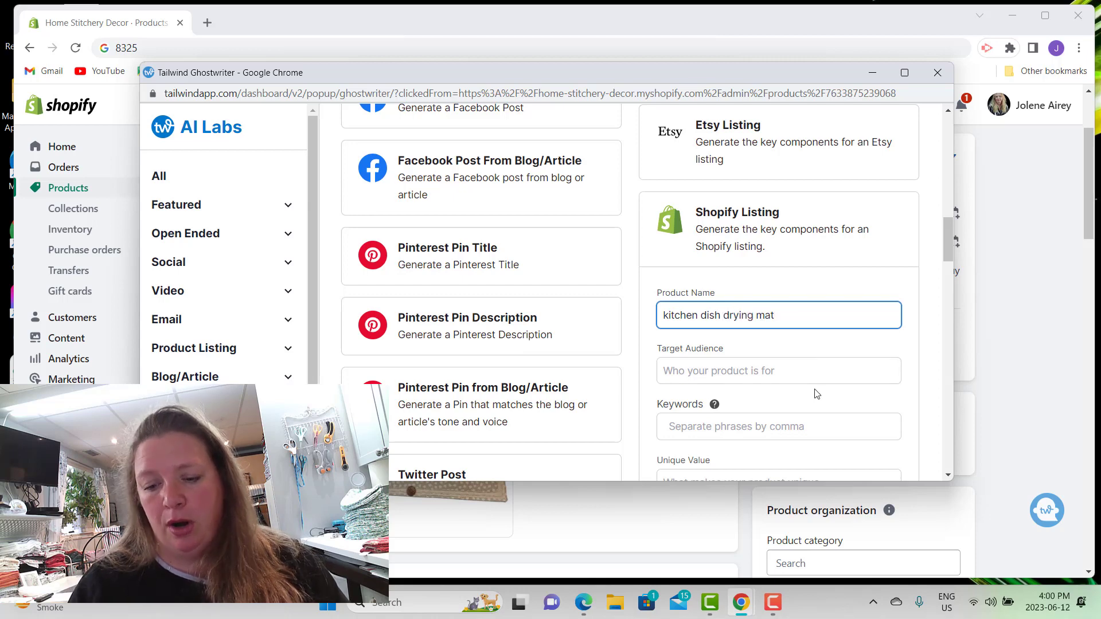
text(middle aged women of higher income)
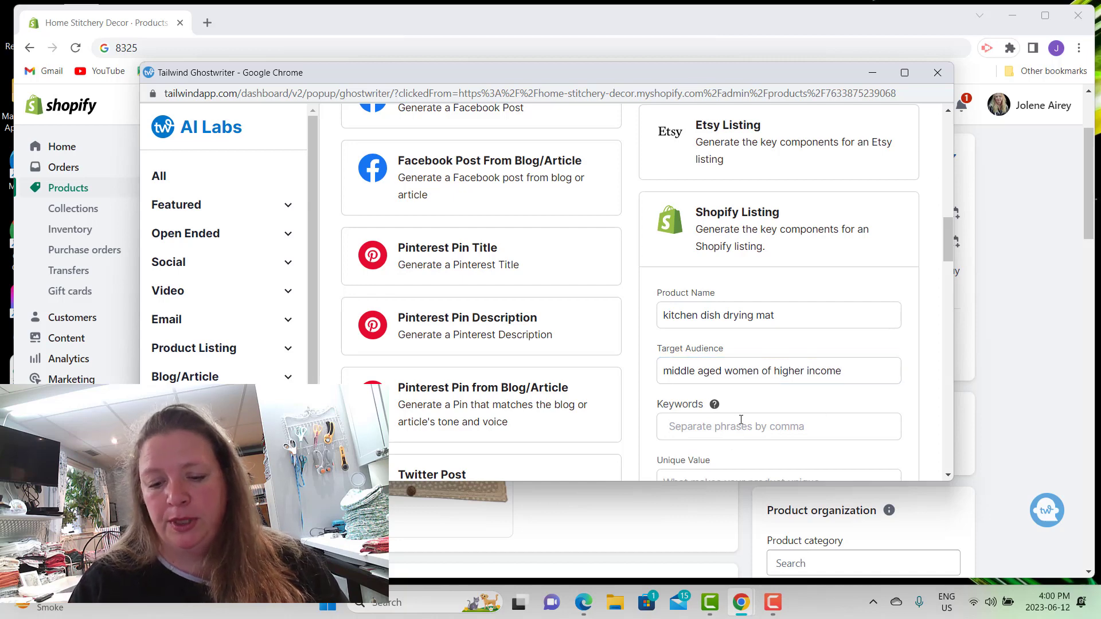
text(farmhouse chic kit)
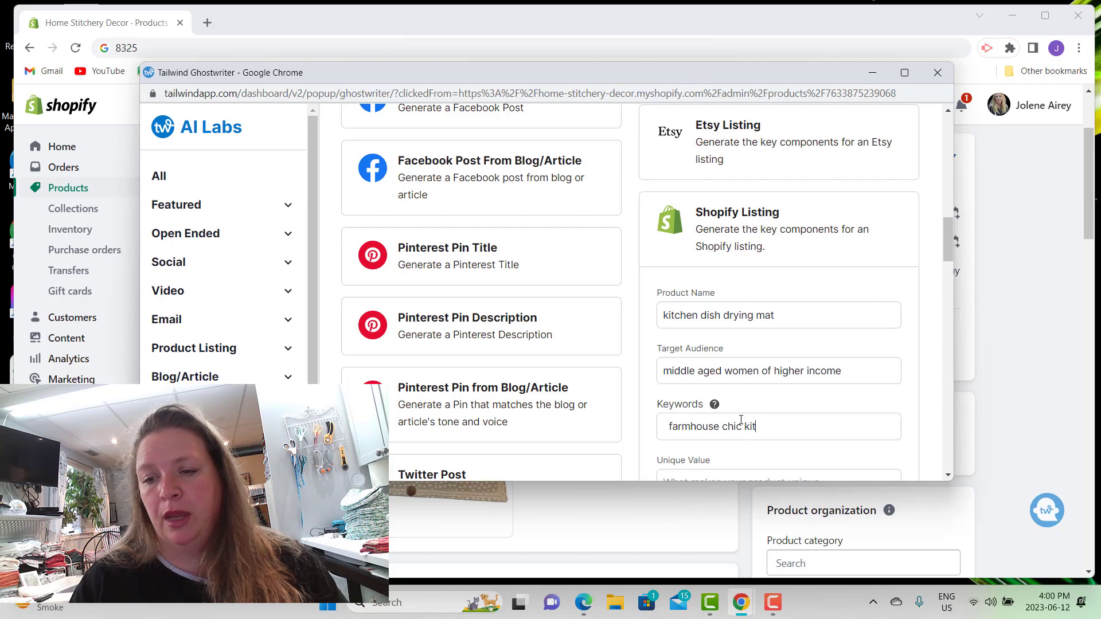
text(chen)
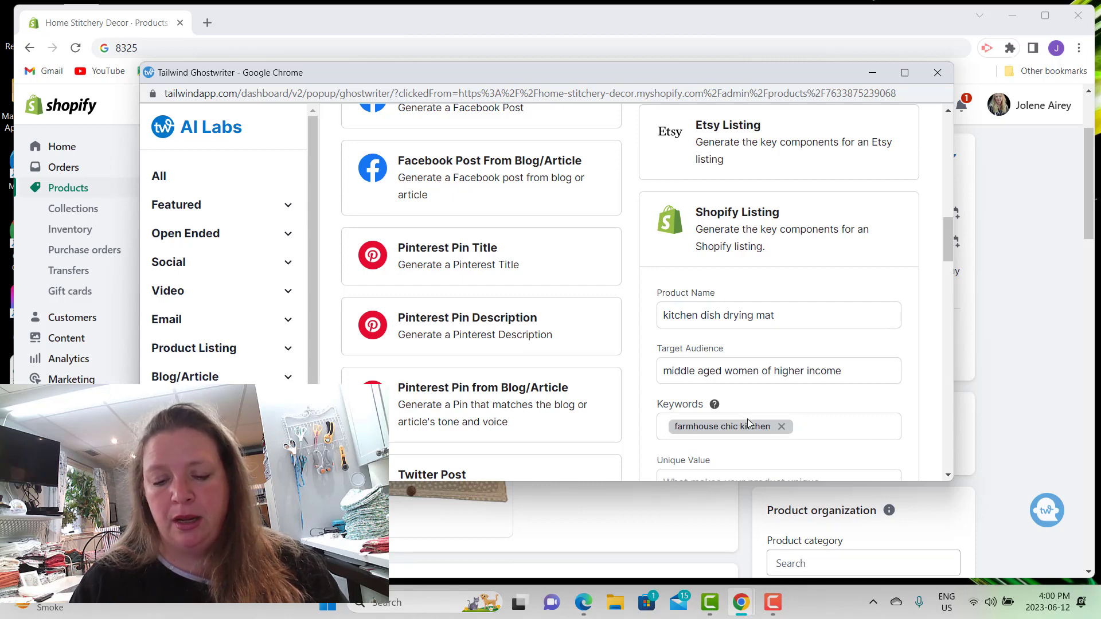
text(cre)
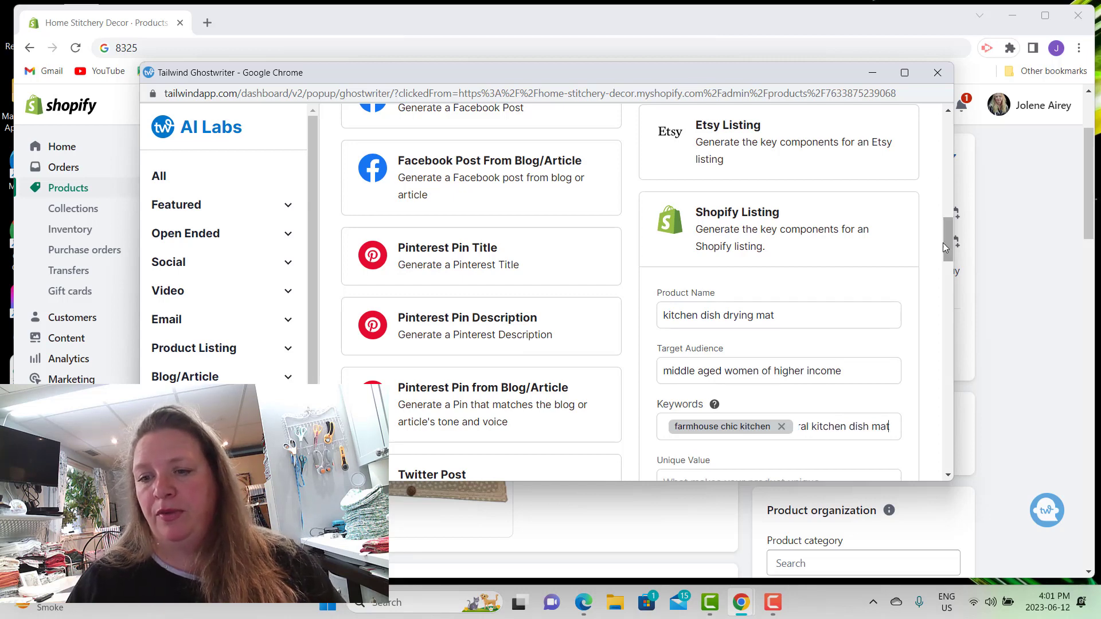
scroll(down, 3)
text(handmade i)
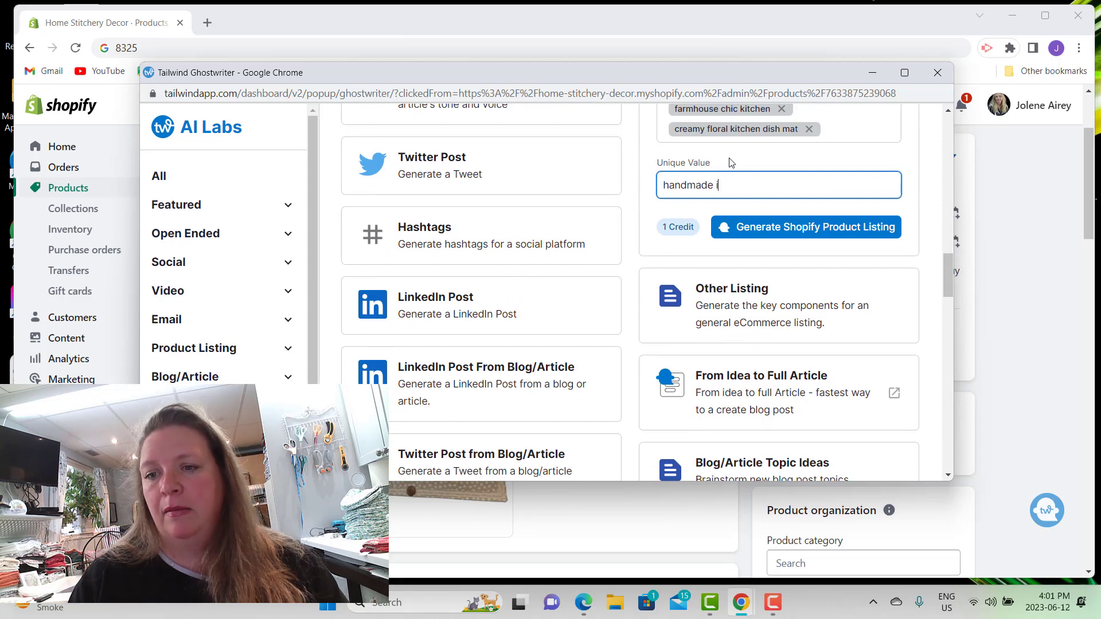
text(n canada)
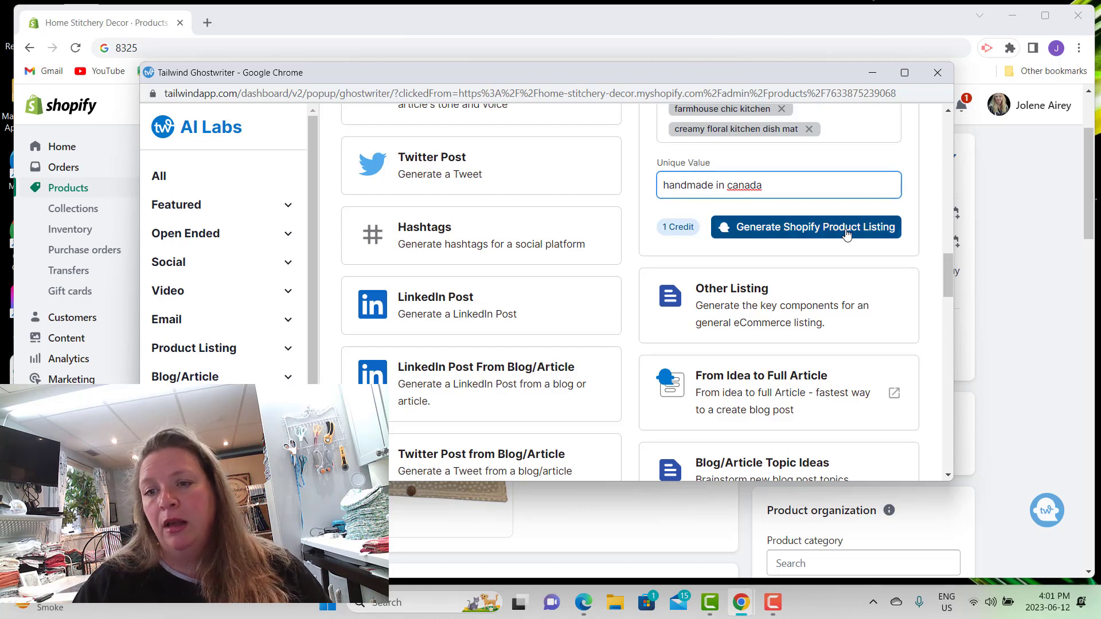
Step: Generate the Shopify product title and description from the entered dish drying mat details
click(805, 227)
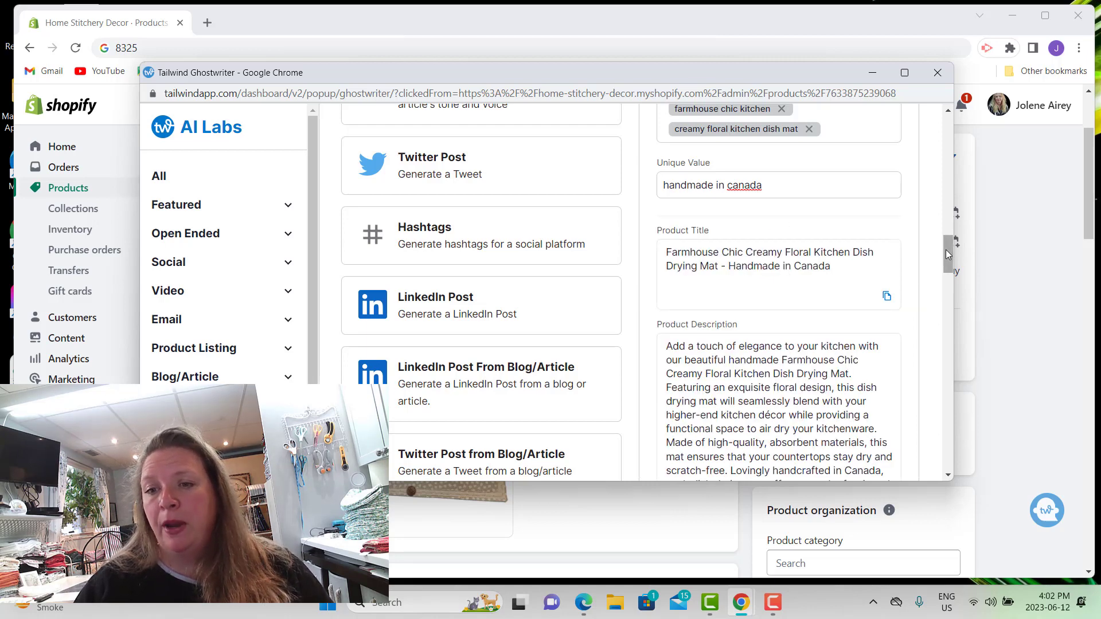
scroll(down, 3)
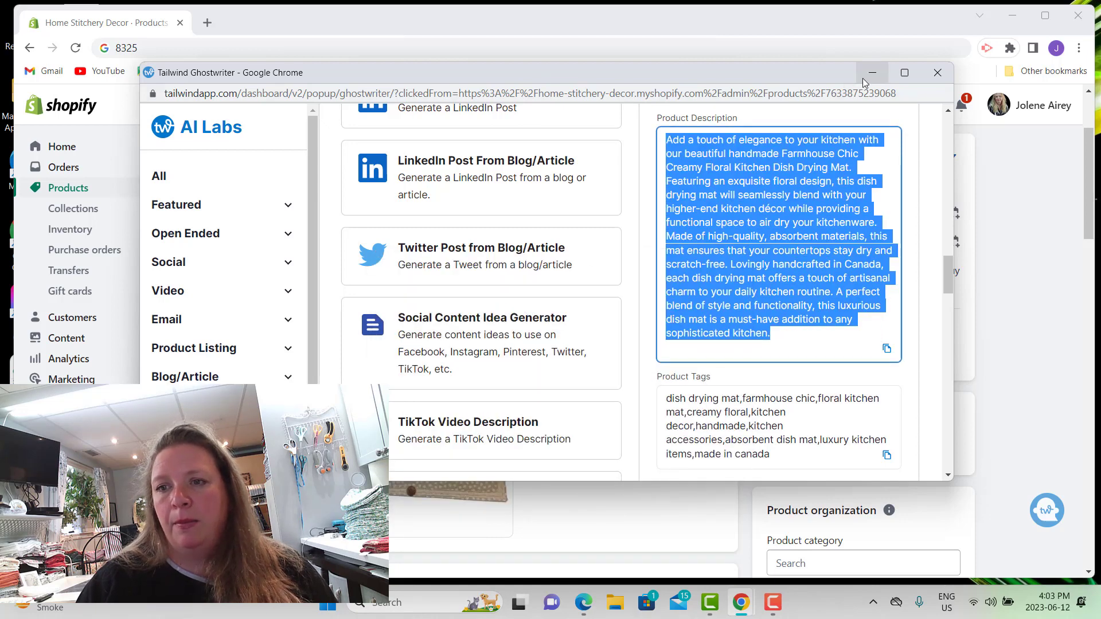
mouse_move(872, 72)
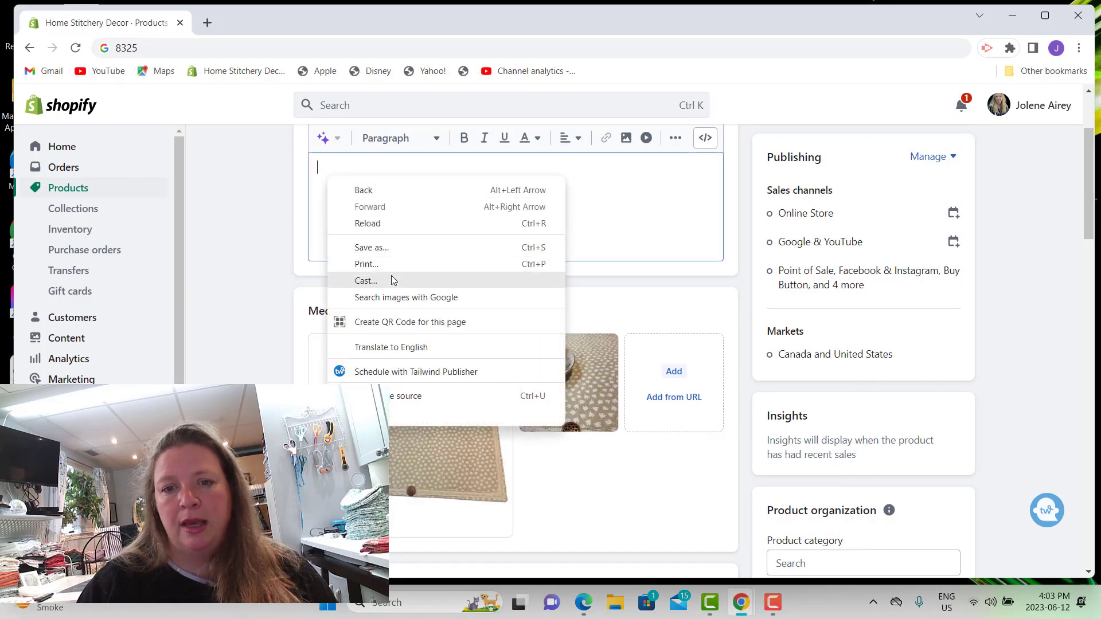
Step: Dismiss the context menu in the Shopify description box without choosing an option
click(318, 169)
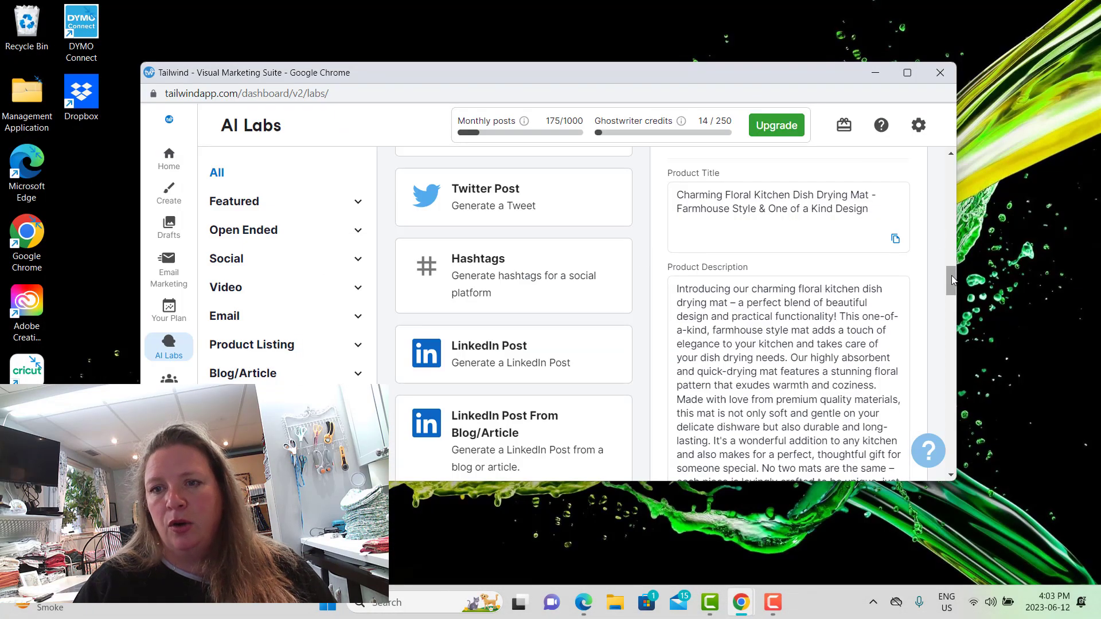
Step: Scroll the AI Labs listing down to its Product Tags such as floral kitchen mat and gift for her
scroll(down, 3)
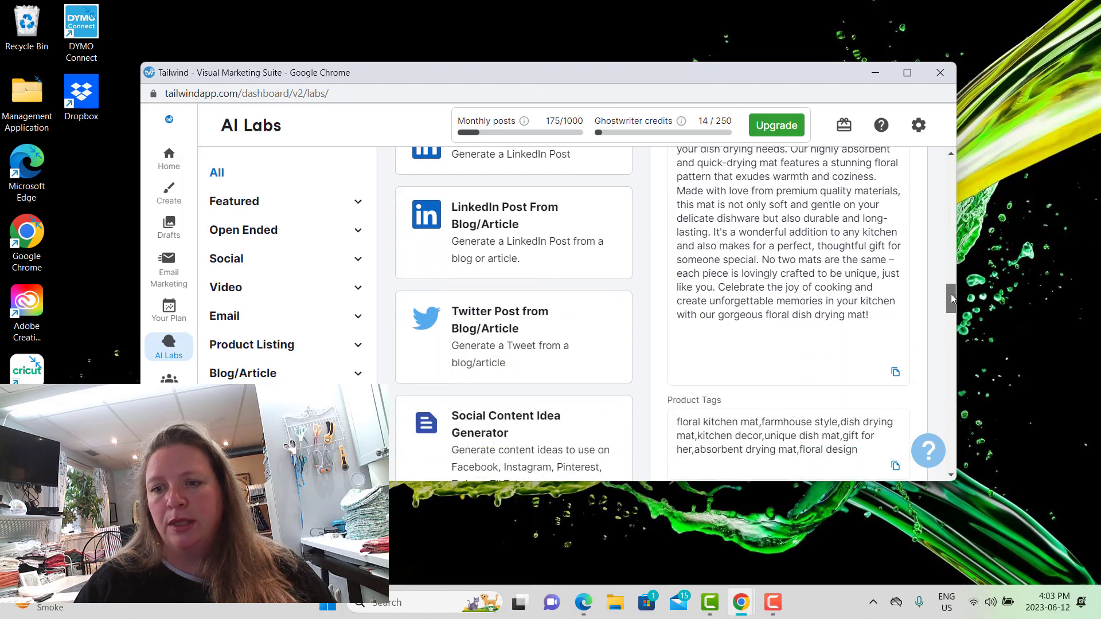
scroll(down, 3)
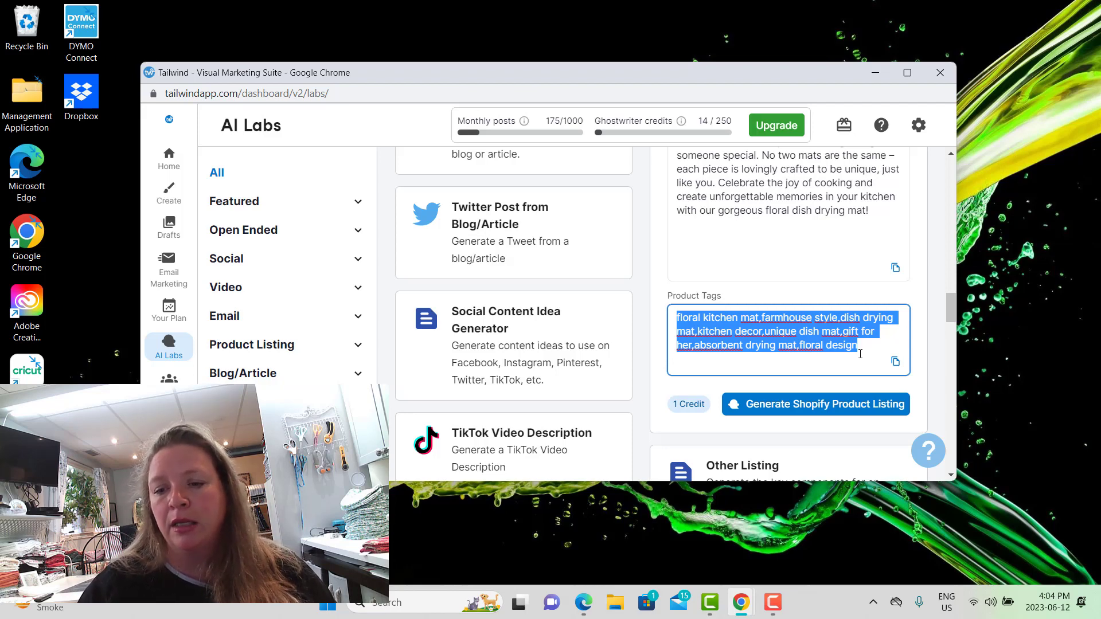
mouse_move(709, 602)
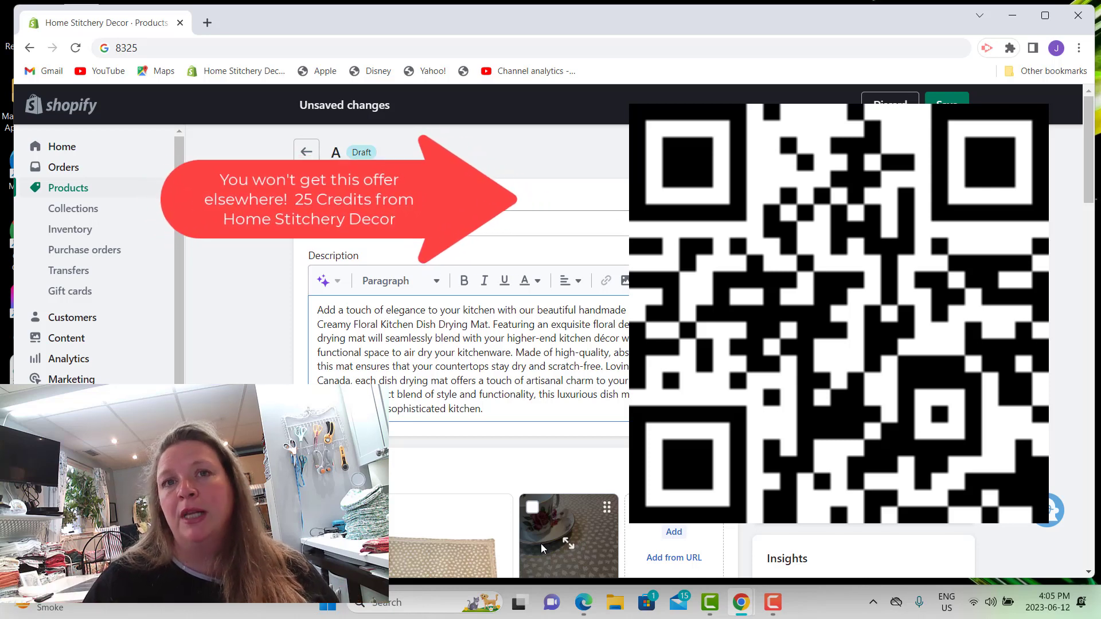
Step: Place the insertion point after the last sentence of the pasted description
click(483, 408)
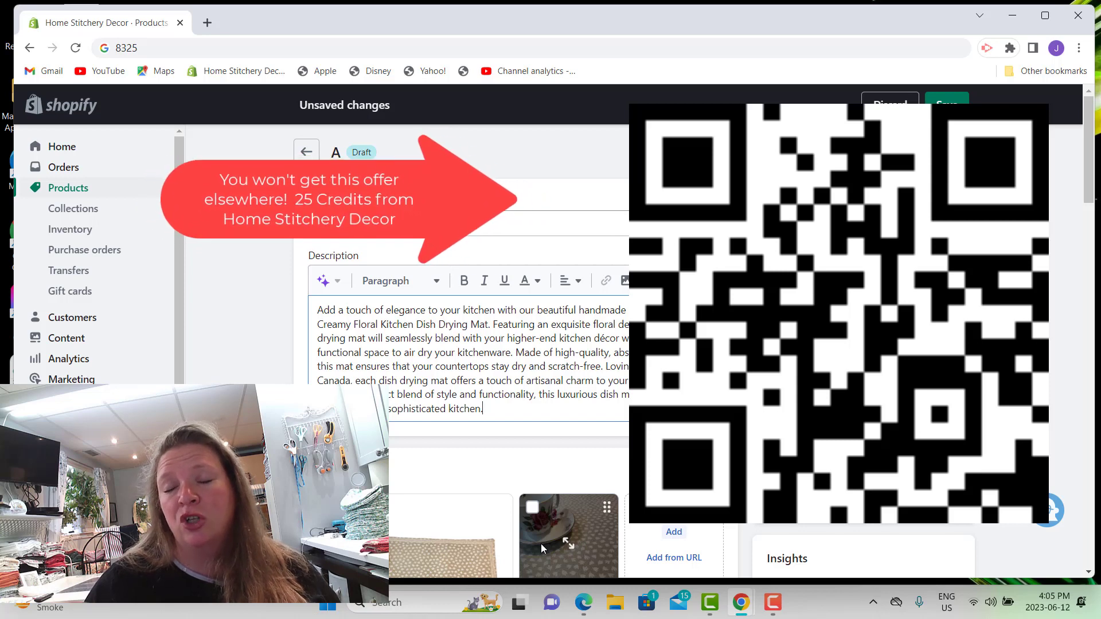